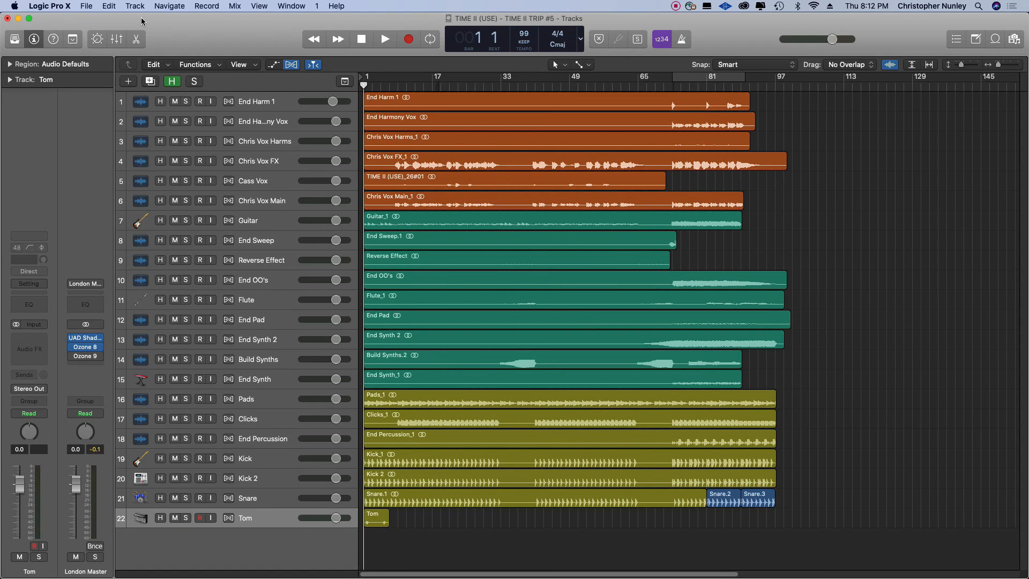
{"action": "mouse_move", "coordinate": [182, 80]}
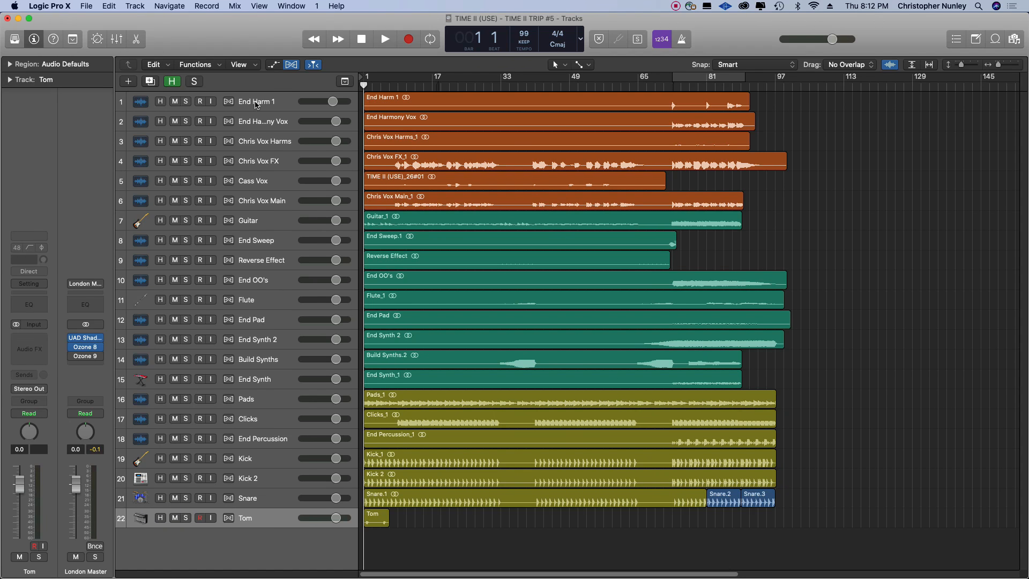
- Export the Logic project as an AAF file saved as Demo Video with 44.1 kHz, 16-bit WAVE audio
{"action": "left_click", "coordinate": [85, 6]}
{"action": "type", "text": "Demo Video"}
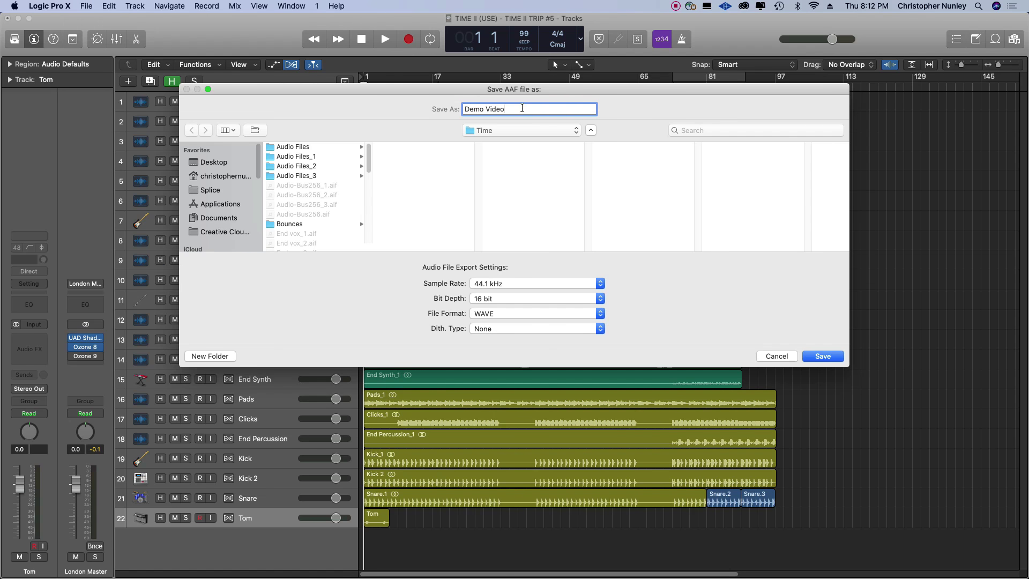
{"action": "left_click", "coordinate": [822, 356]}
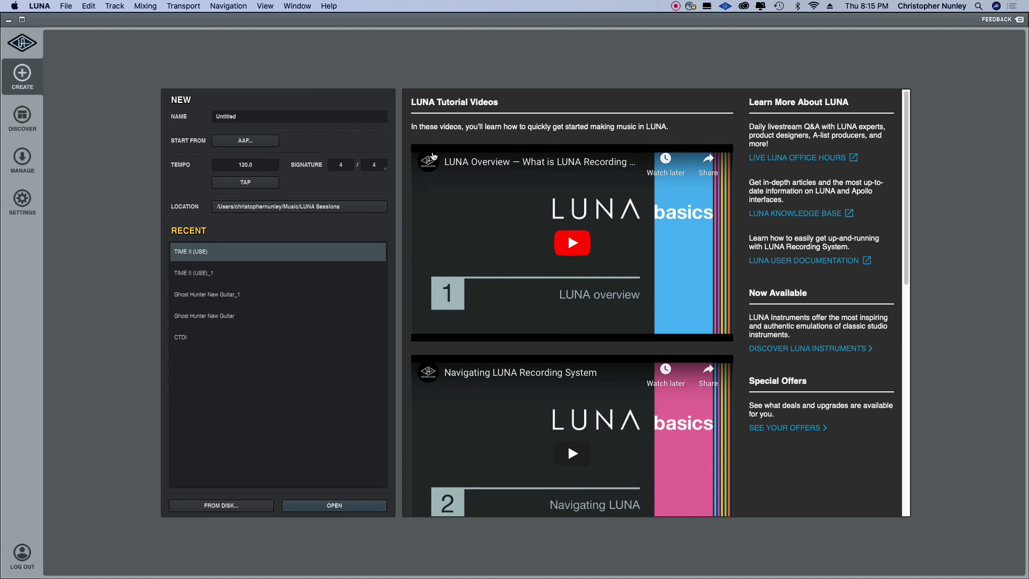
- Start a new LUNA session from Demo Video.AAF in the Time folder, naming it Demo Video
{"action": "left_click", "coordinate": [244, 140]}
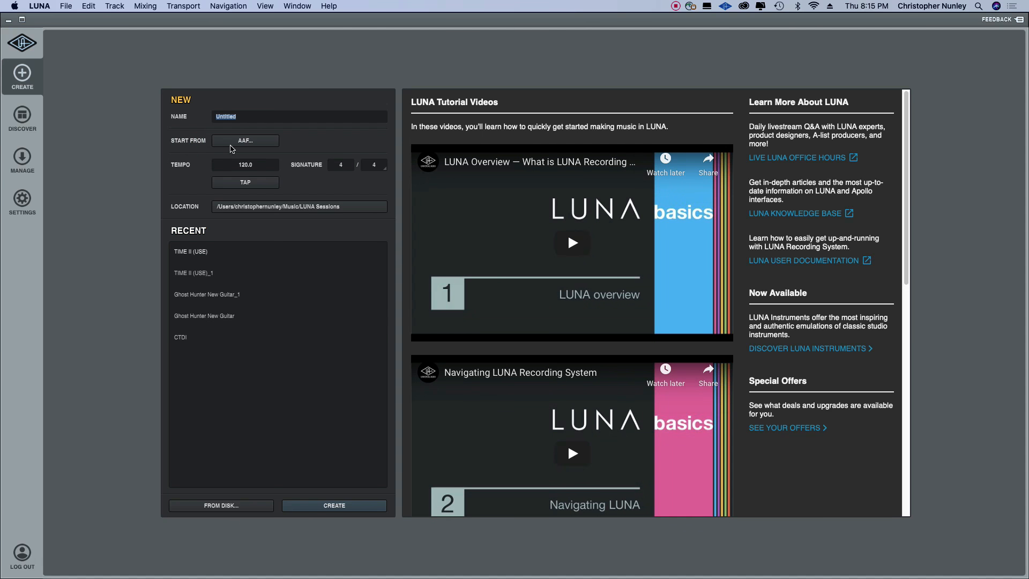
{"action": "left_click", "coordinate": [244, 140]}
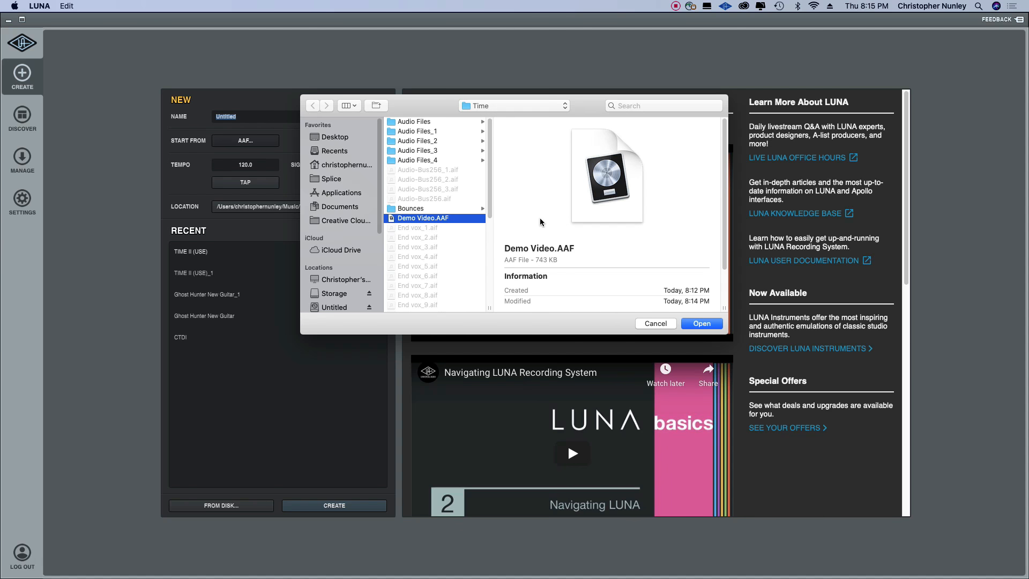
{"action": "left_click", "coordinate": [700, 322]}
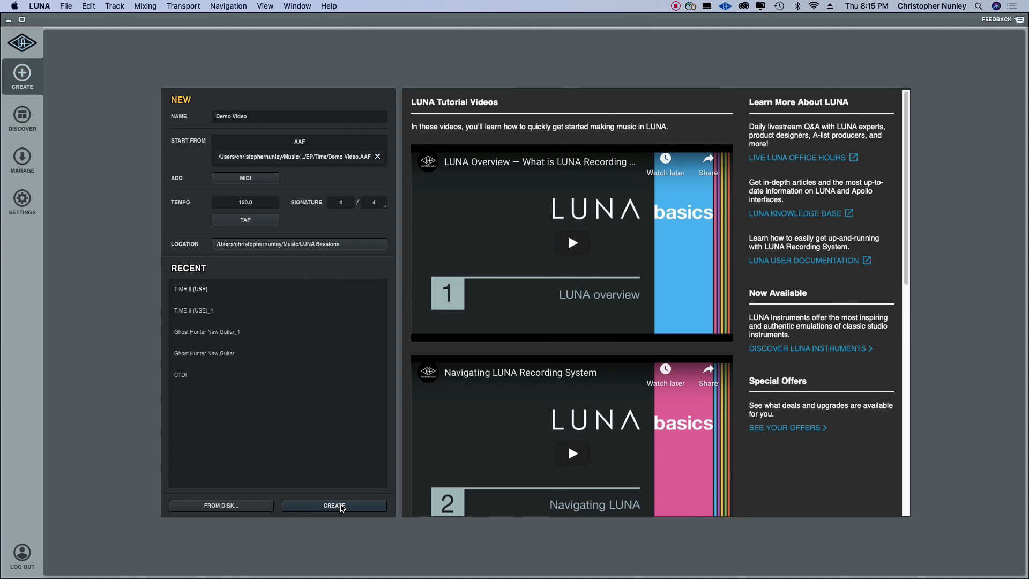
- Create the Demo Video session with the imported Logic tracks and audition a short playback
{"action": "left_click", "coordinate": [333, 505]}
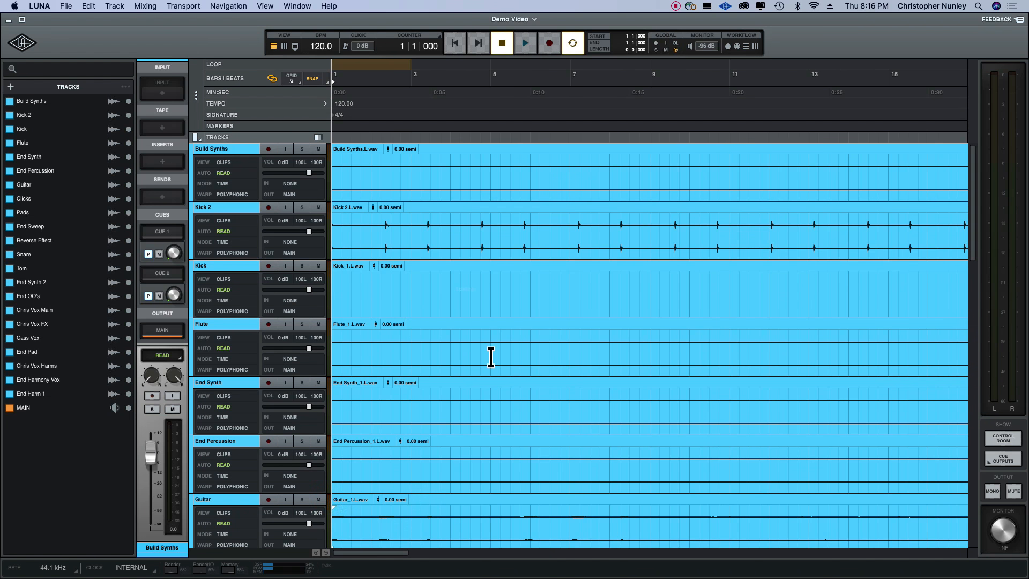
{"action": "scroll", "scroll_direction": "down", "scroll_amount": 3}
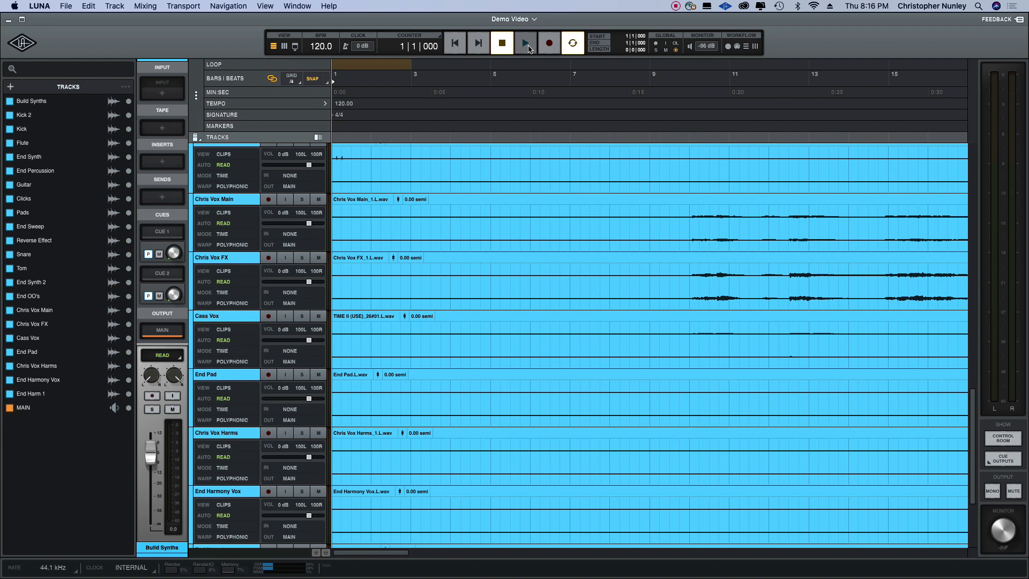
{"action": "left_click", "coordinate": [525, 43]}
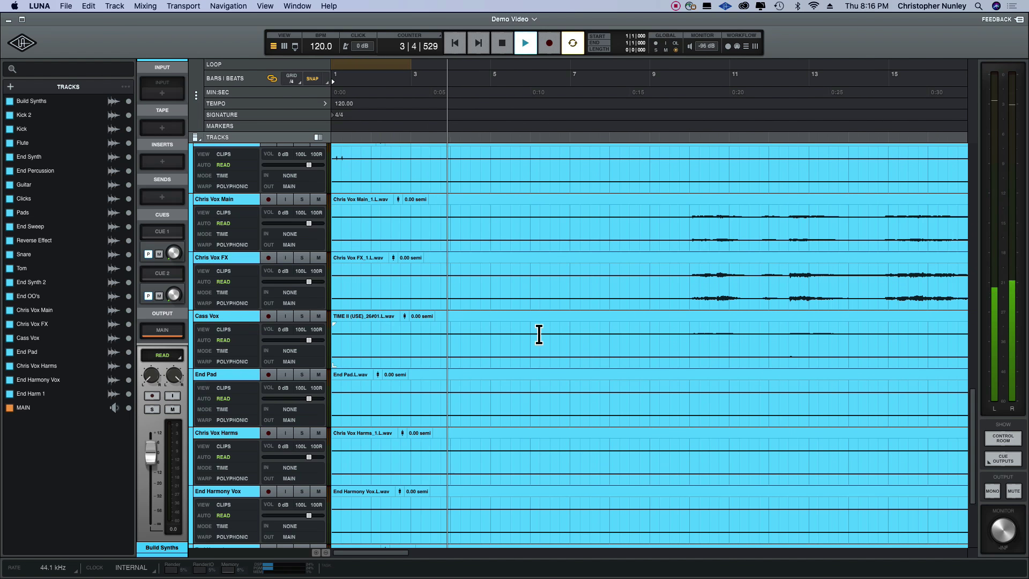
{"action": "left_click", "coordinate": [524, 43]}
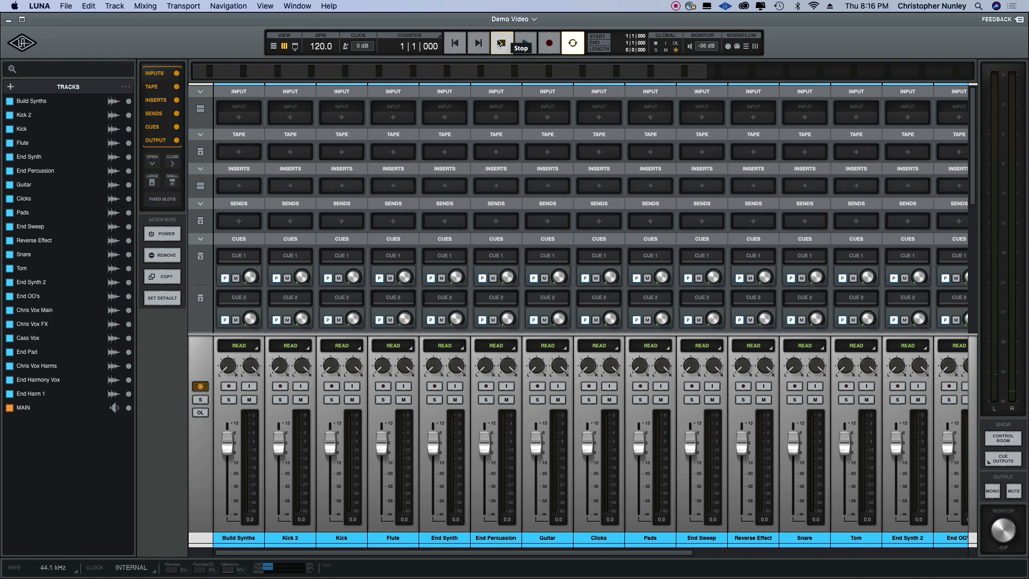